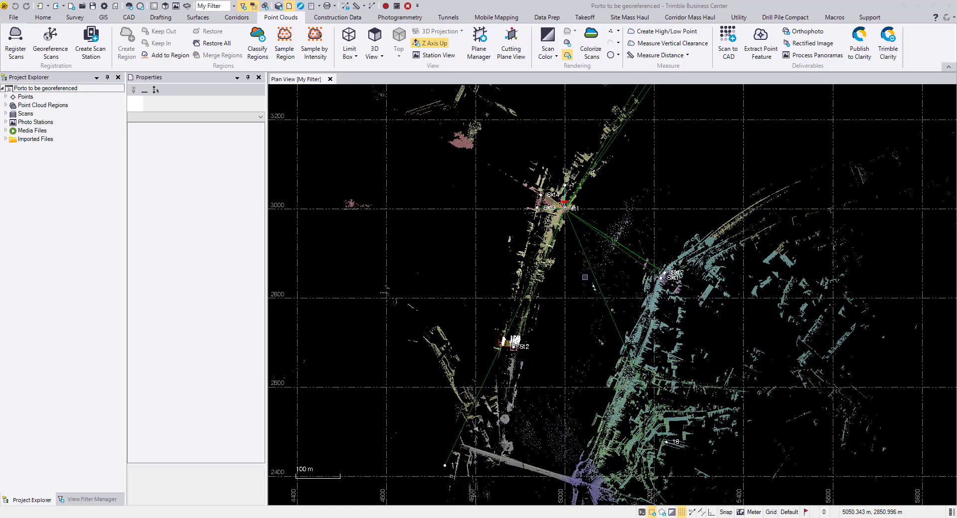
mouse_move(568, 298)
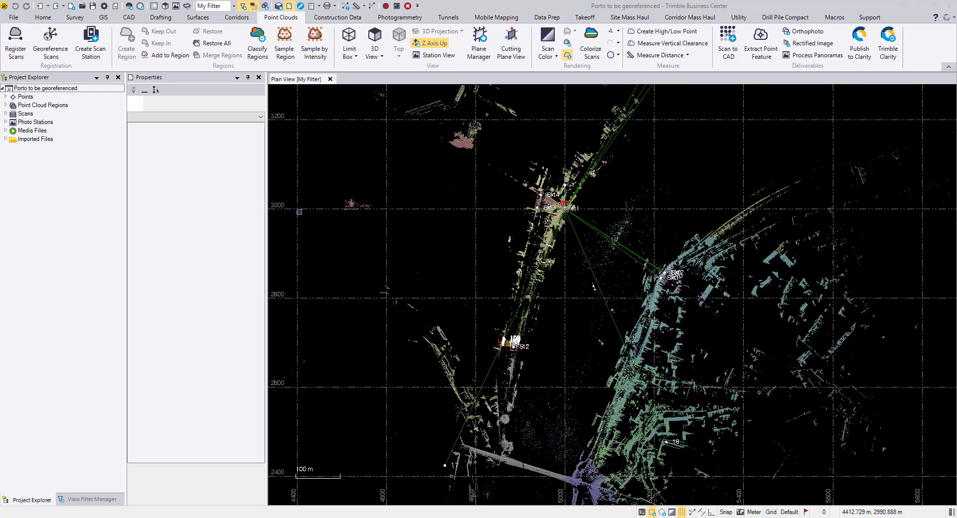
mouse_move(436, 208)
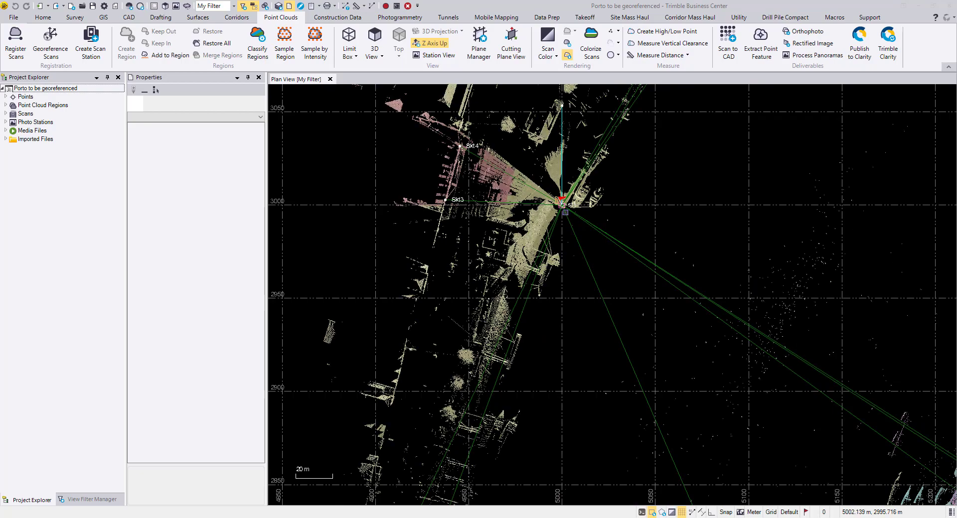
- Expand douro.jxl's st1 single backsight to view st1-1 azimuth details, and expand St2
scroll("down", 3)
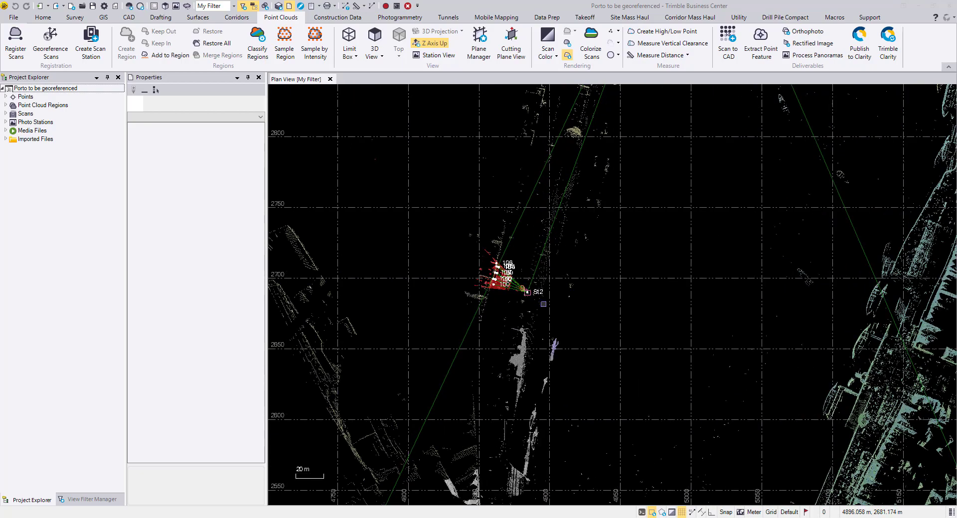
scroll("down", 3)
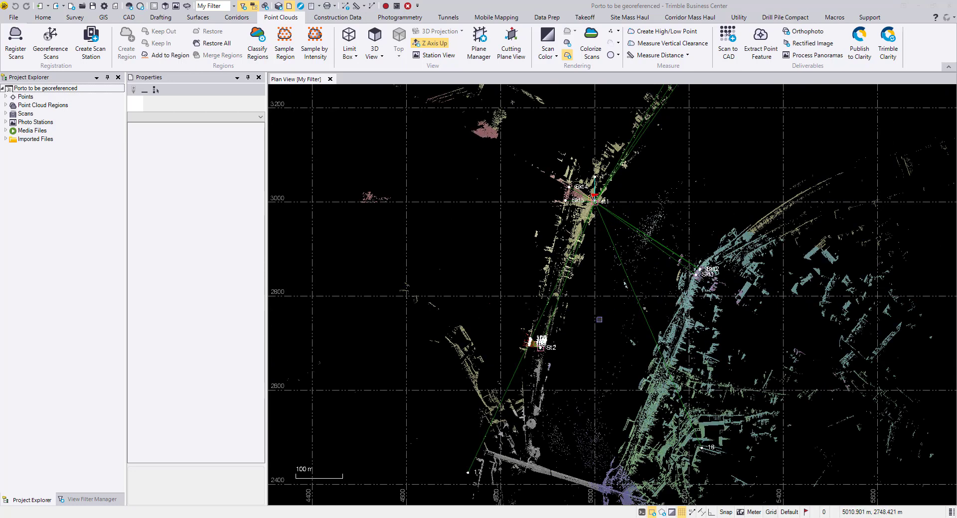
mouse_move(591, 331)
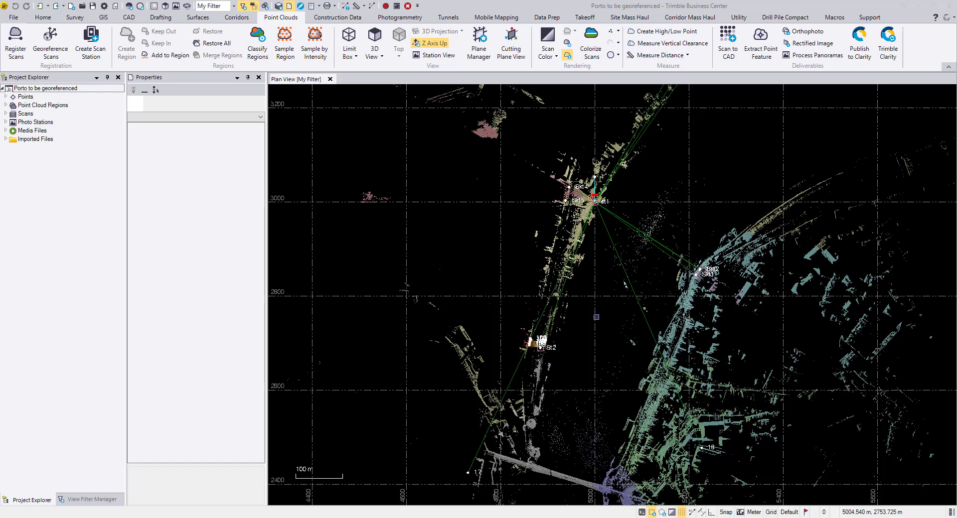
mouse_move(289, 410)
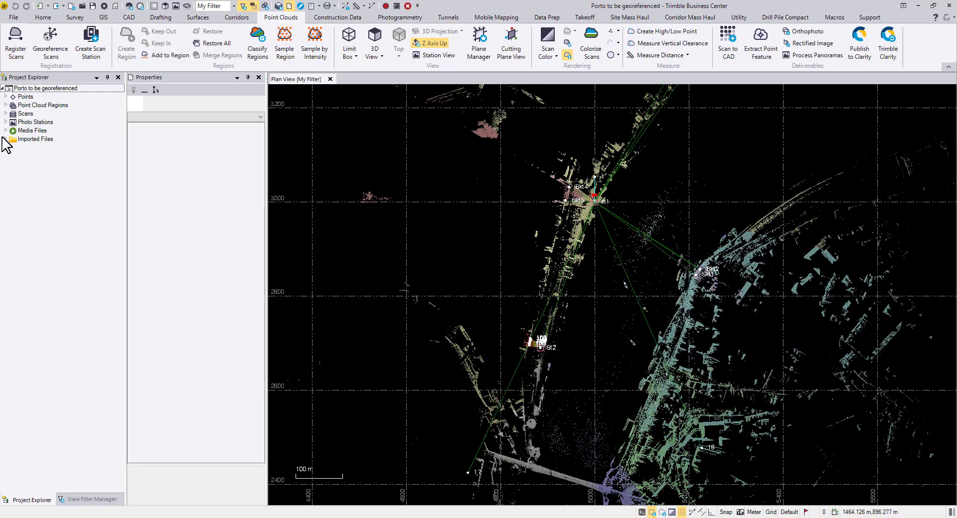
left_click(5, 139)
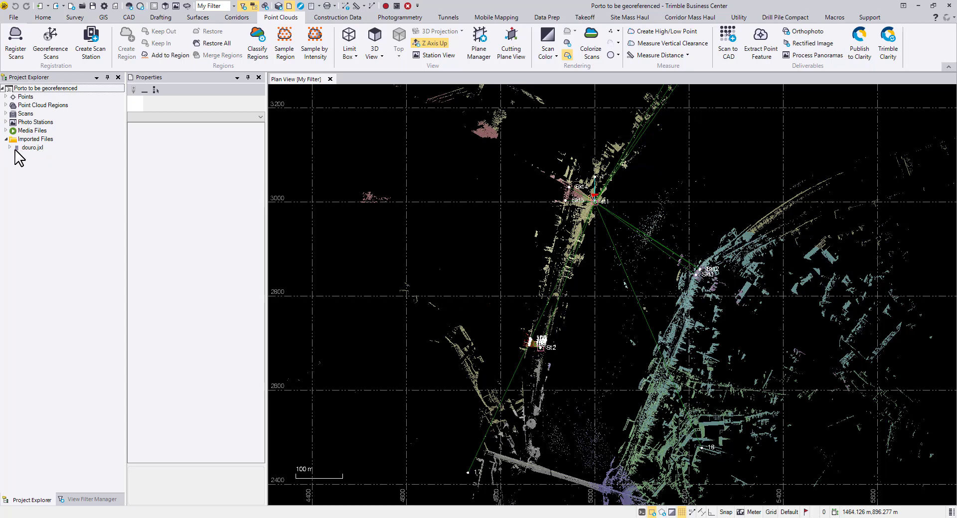
left_click(8, 147)
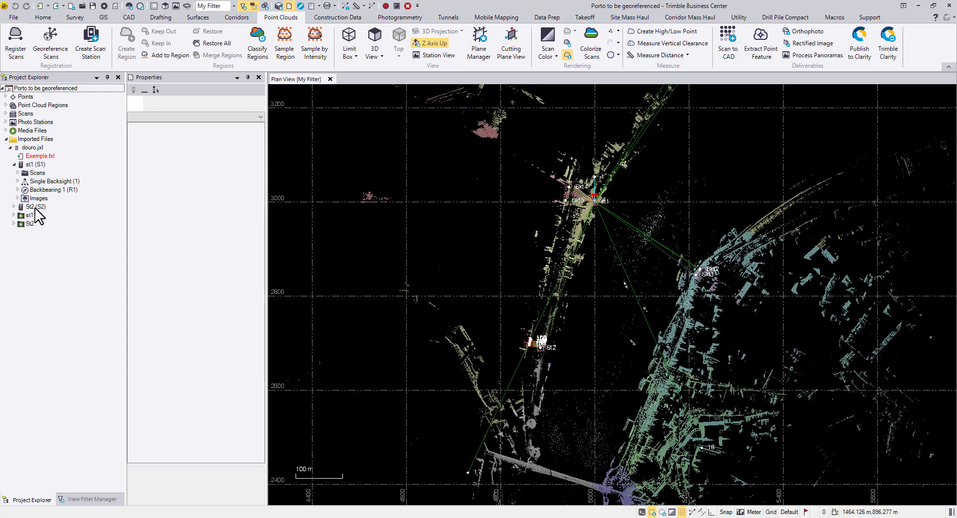
mouse_move(23, 190)
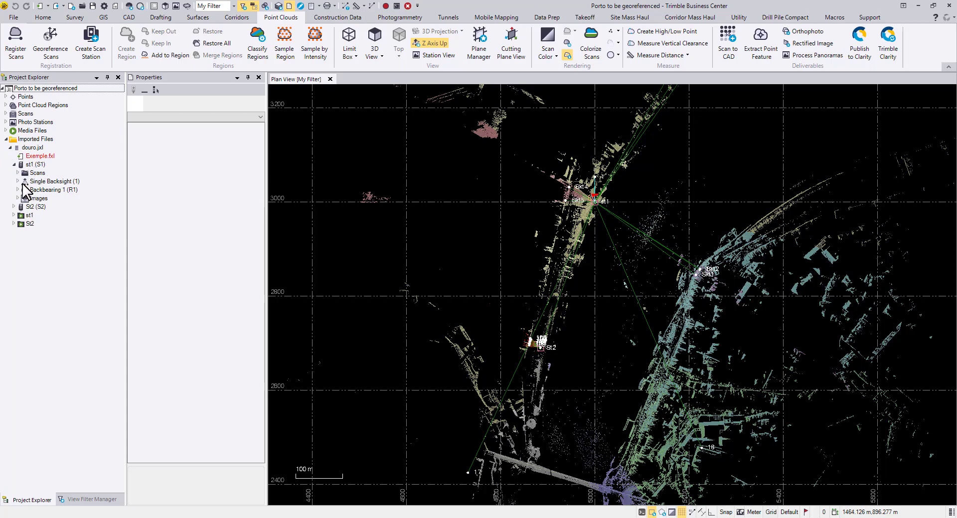
left_click(19, 173)
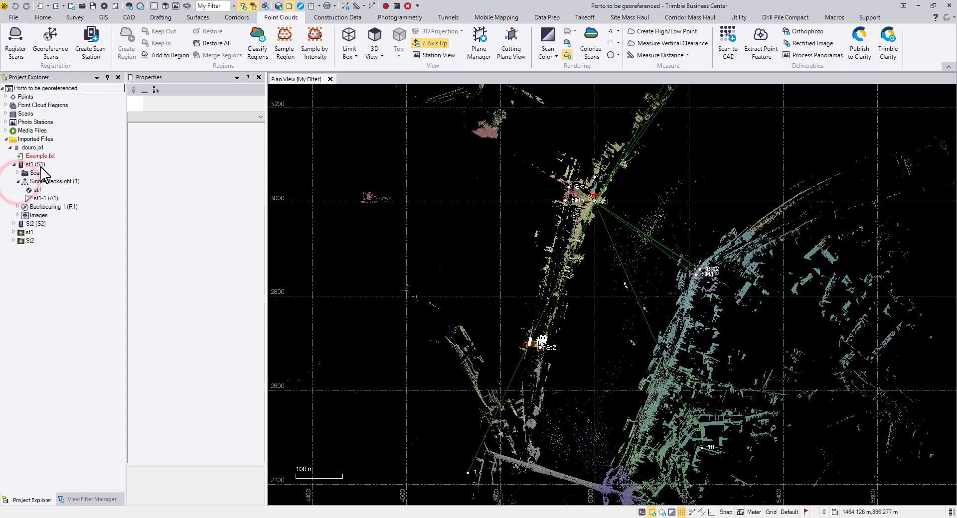
left_click(44, 198)
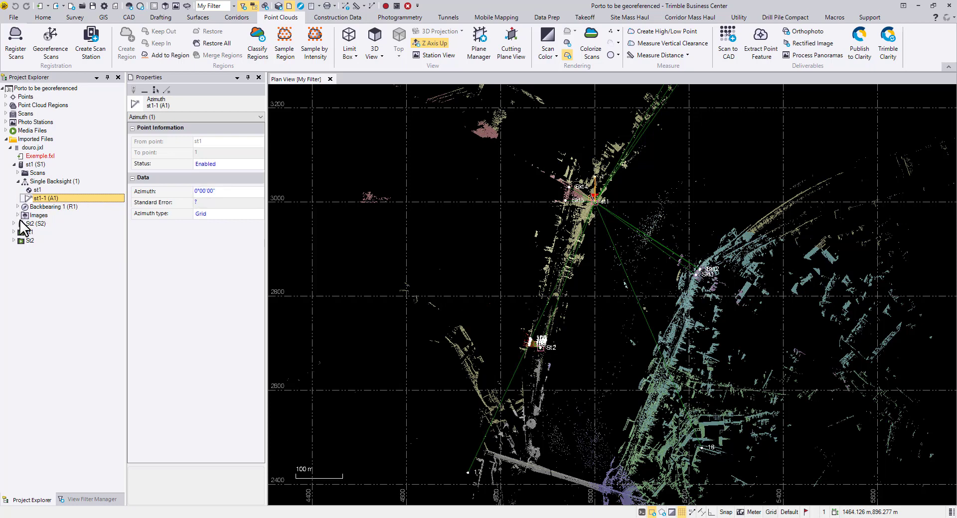
left_click(13, 223)
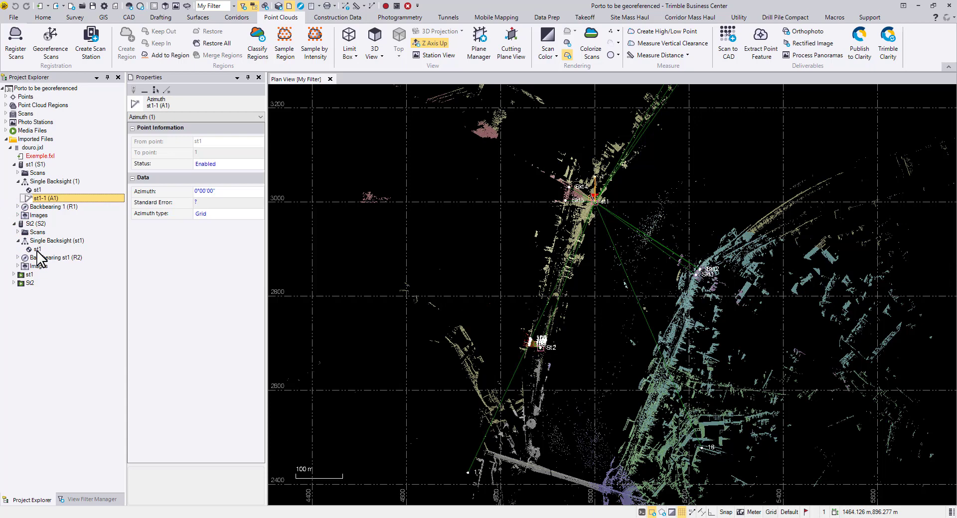
mouse_move(43, 258)
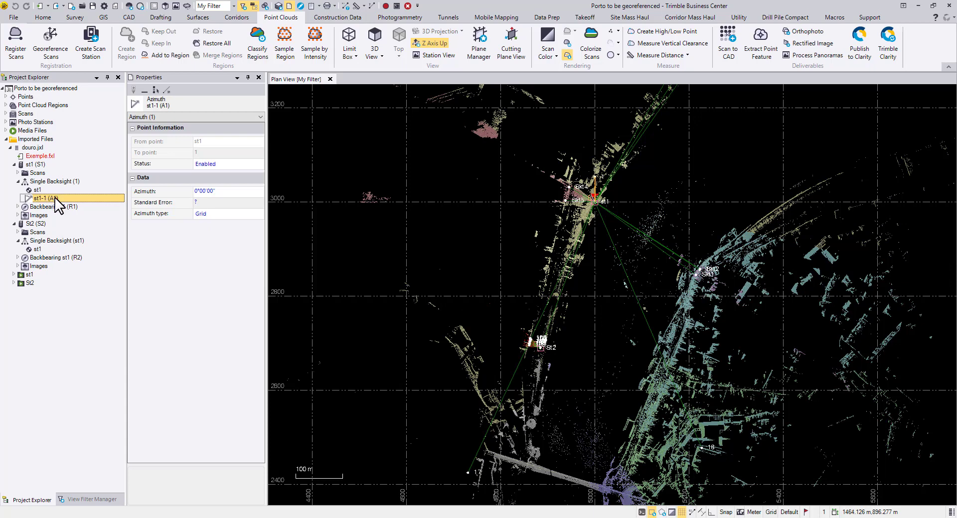
- Delete the st1-1 azimuth observation from st1's single backsight
right_click(43, 198)
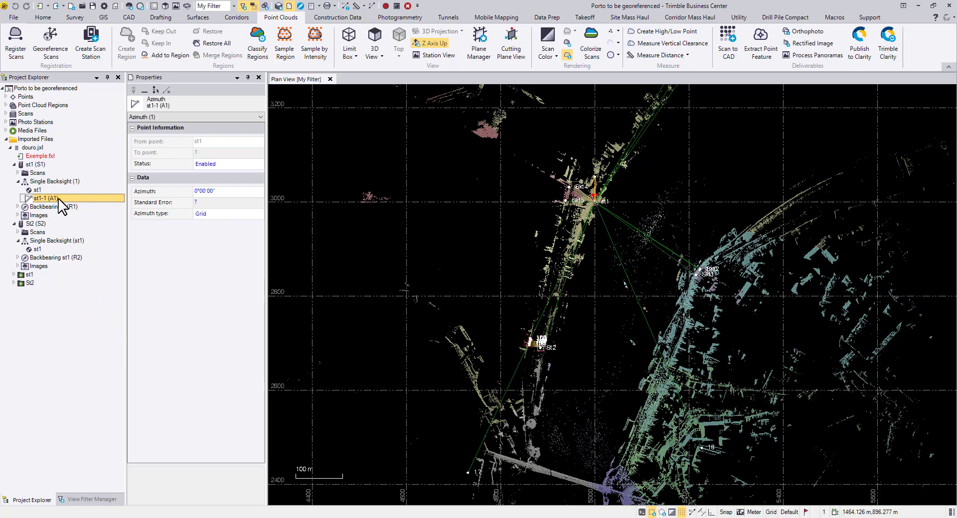
right_click(46, 198)
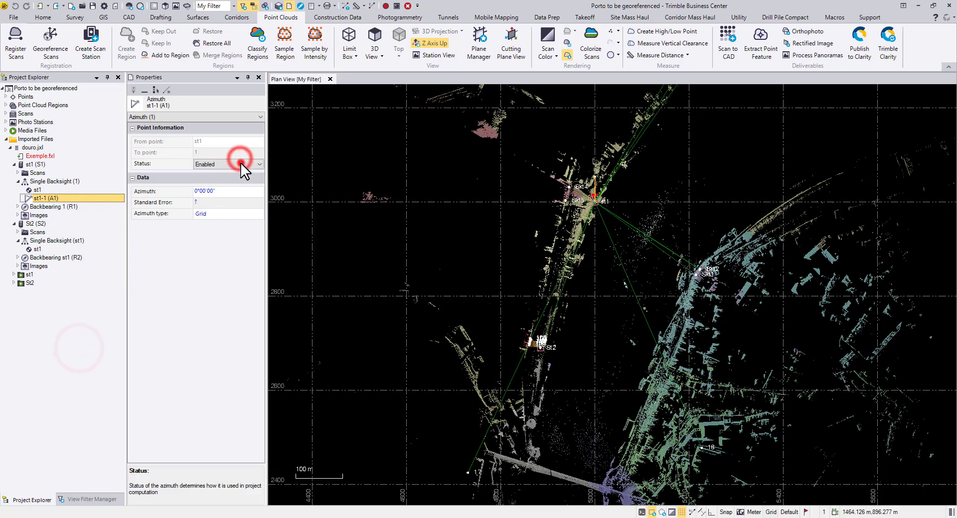
left_click(259, 163)
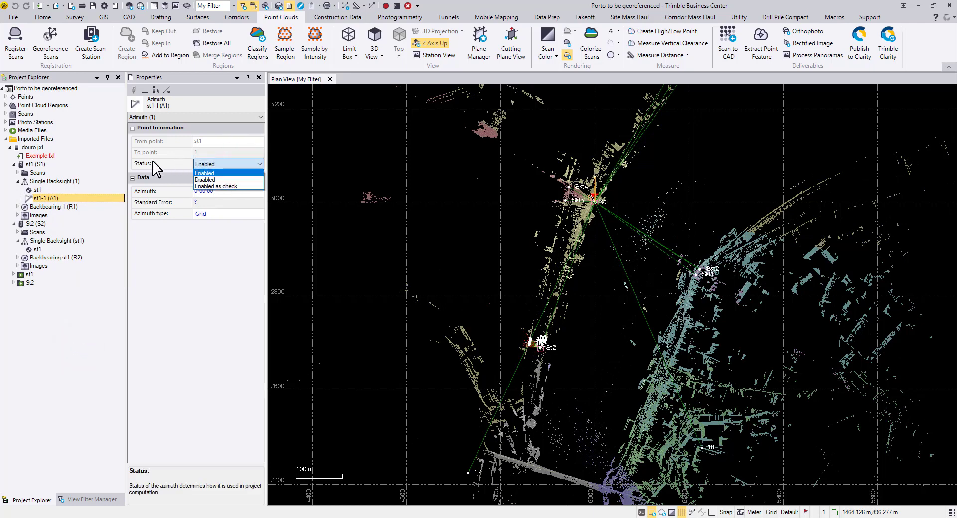
left_click(204, 173)
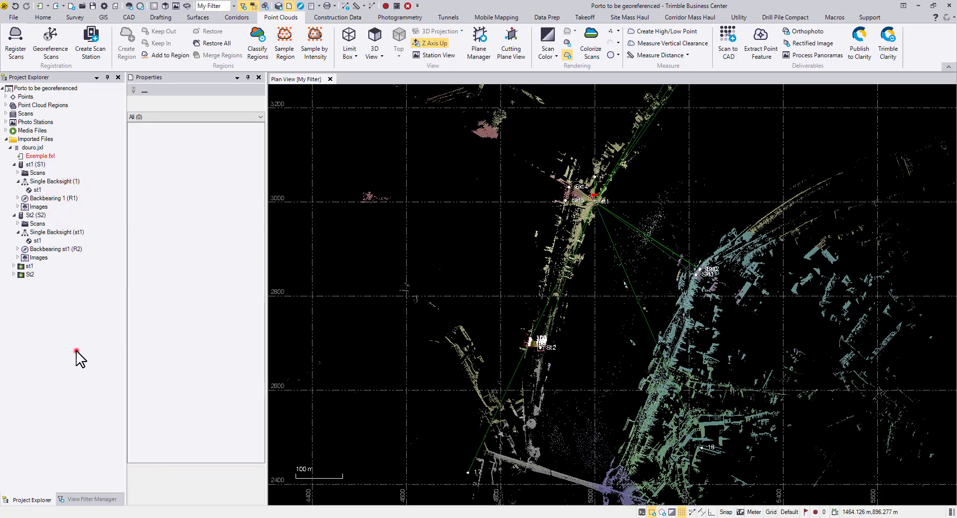
mouse_move(812, 515)
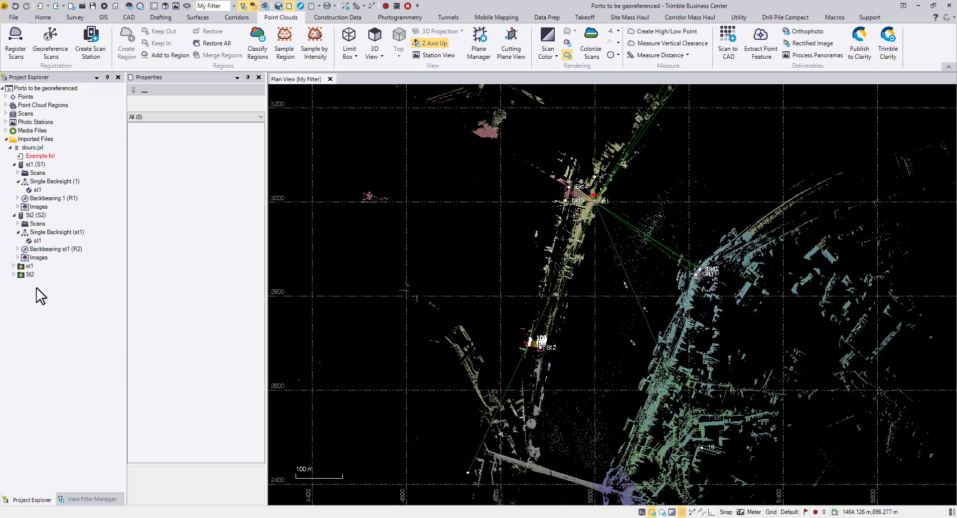
mouse_move(58, 201)
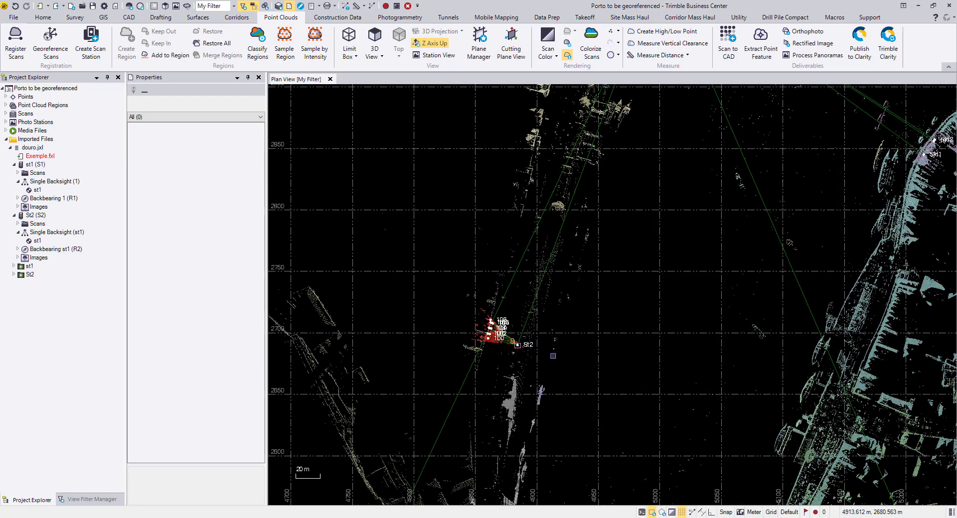
- Set the st1-St2 observation under Backbearing 1 to Backsight: Yes
scroll("down", 3)
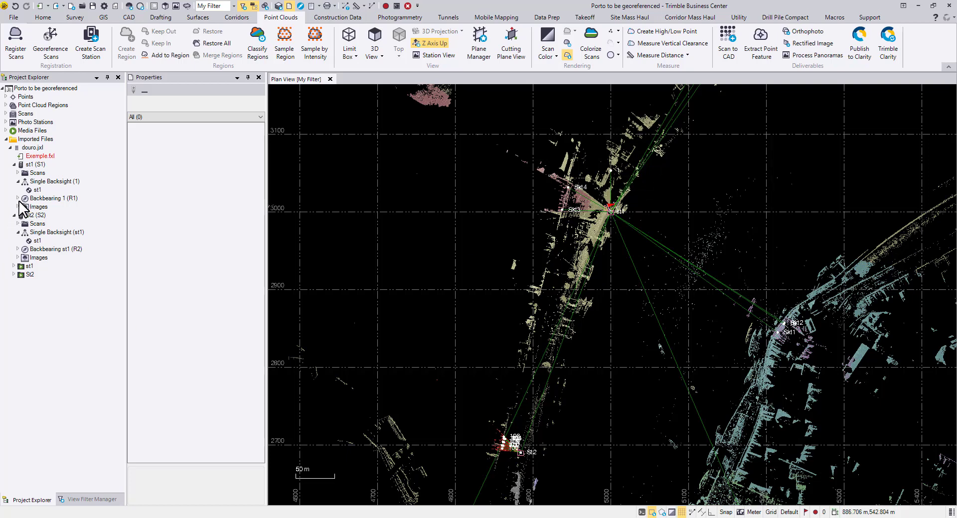
left_click(18, 198)
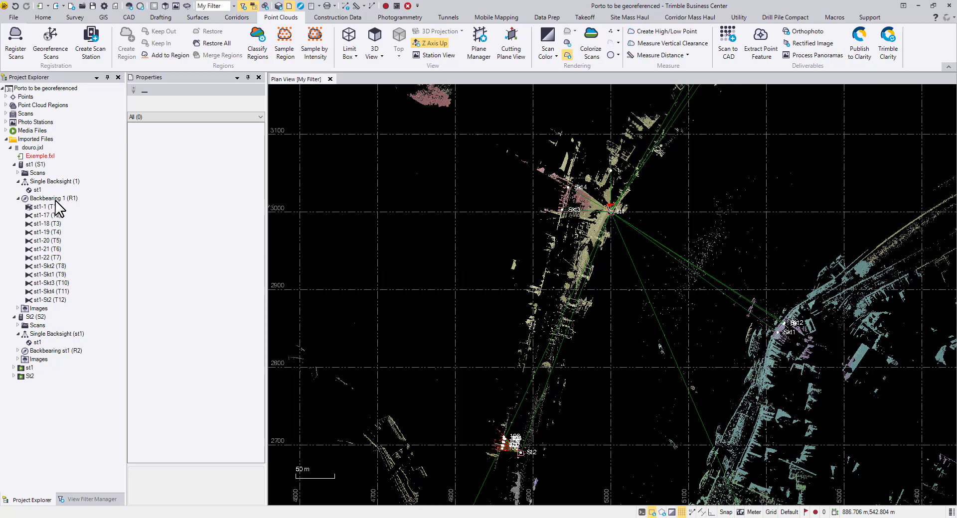
mouse_move(56, 305)
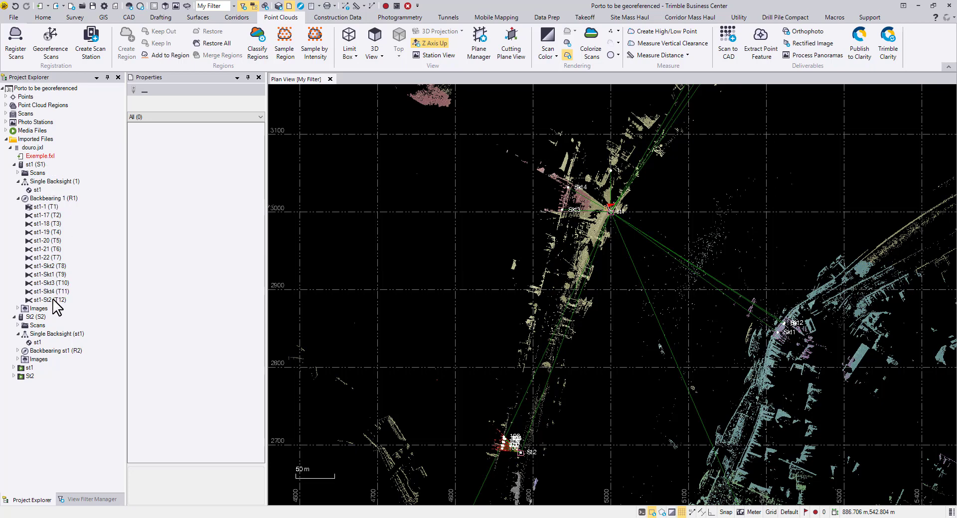
left_click(48, 300)
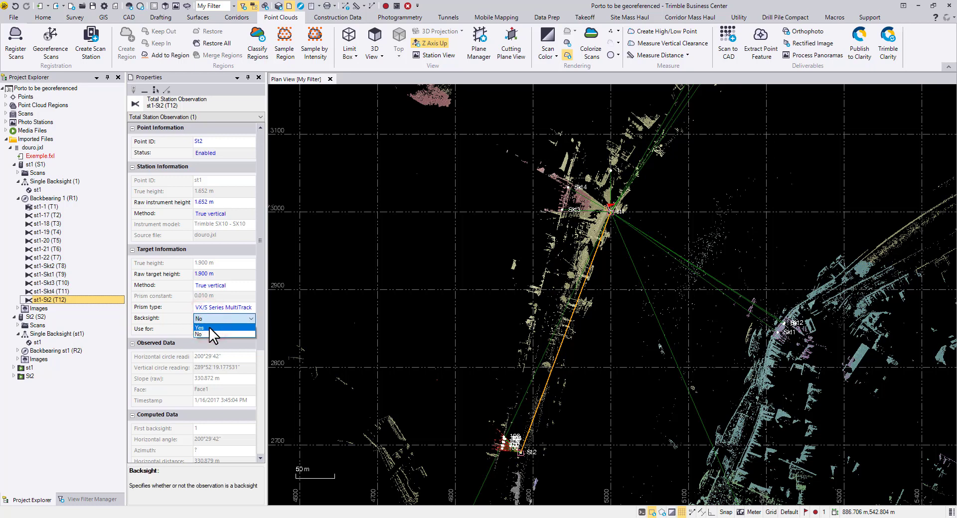
left_click(199, 328)
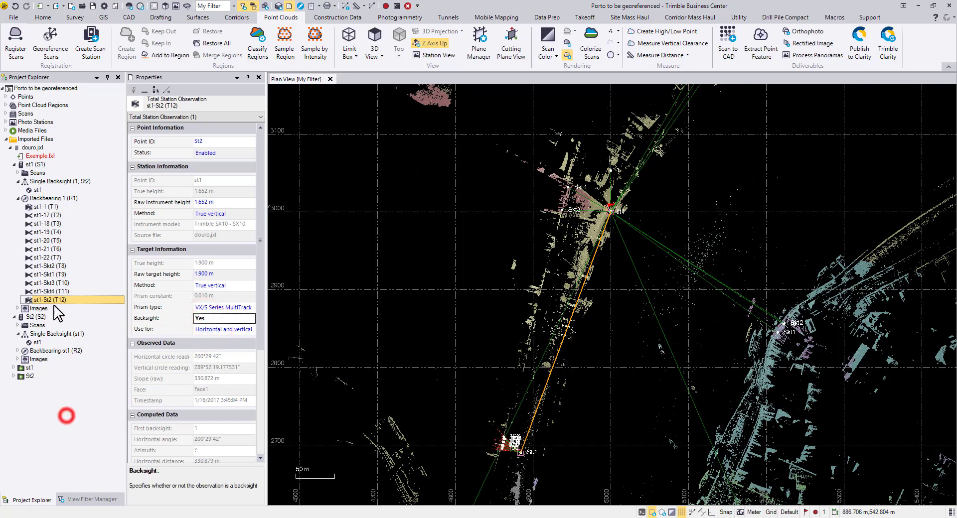
- Collapse station st1 and close Controls.csv after reviewing it
left_click(14, 171)
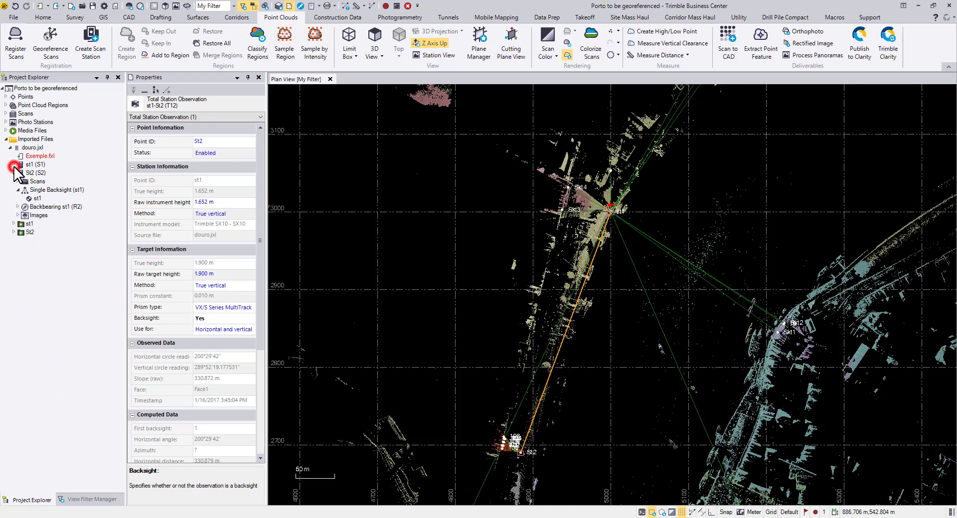
scroll("down", 3)
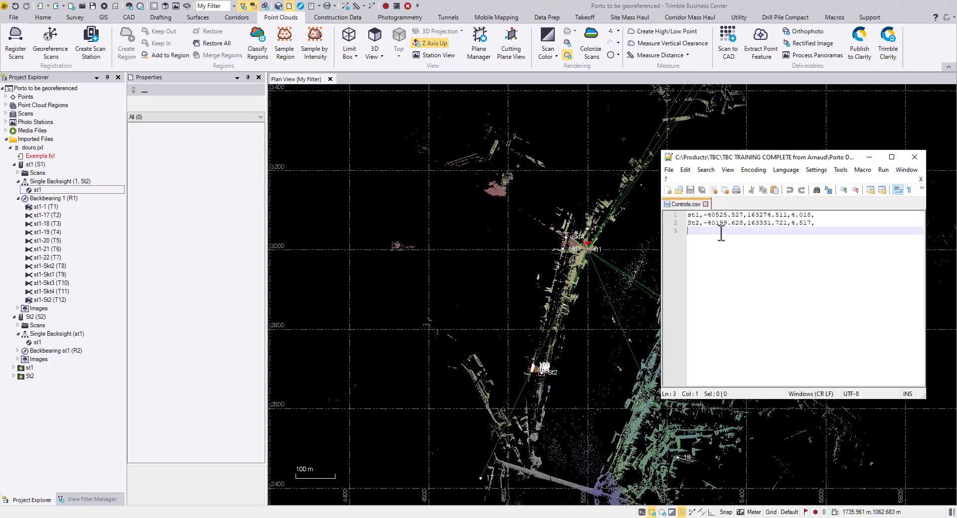
left_click(914, 157)
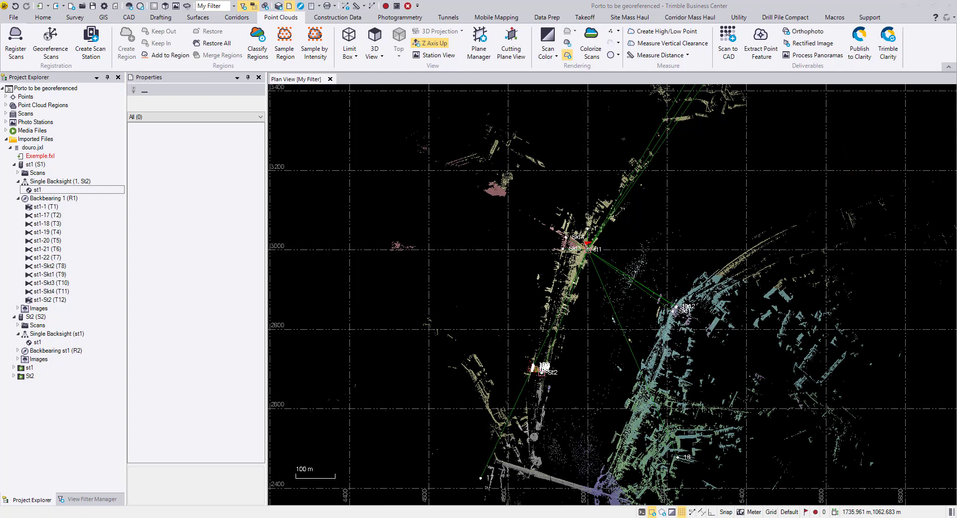
mouse_move(413, 253)
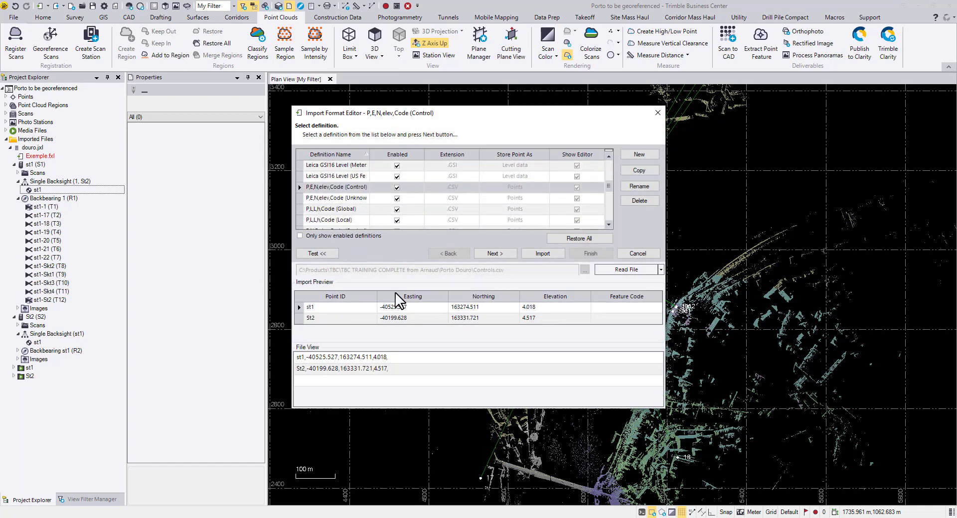
mouse_move(360, 194)
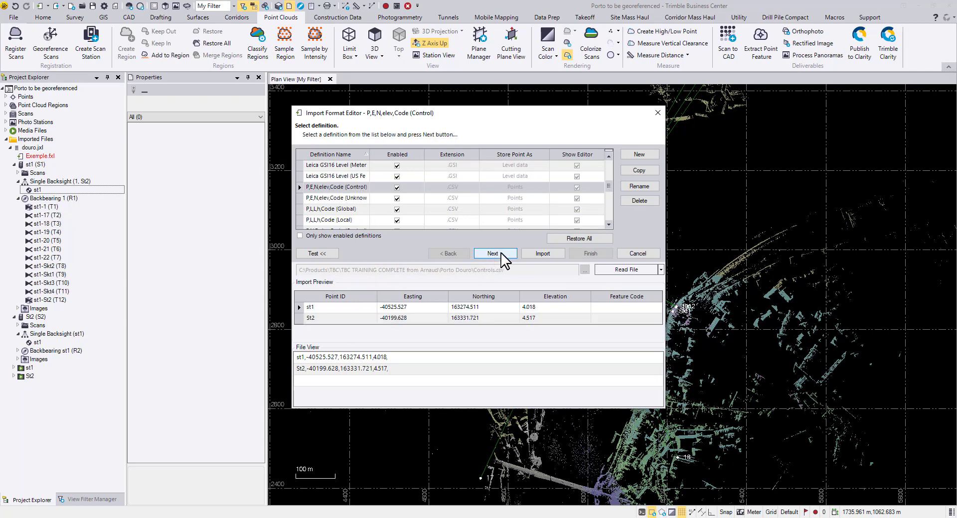
- Advance the Controls.csv import in P,E,N,elev,Code (Control) format to general properties
left_click(494, 253)
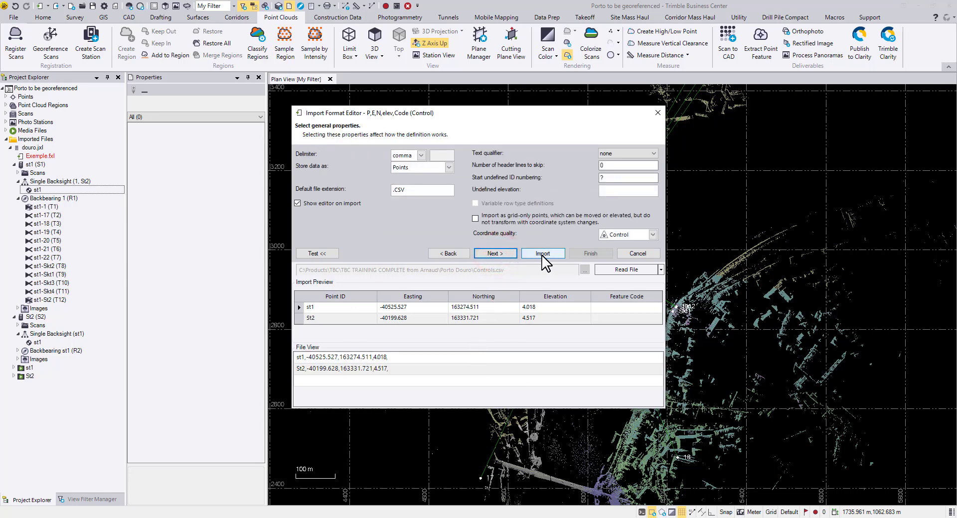
- Uncheck st1, keep St2 checked, and import Controls.csv
left_click(542, 253)
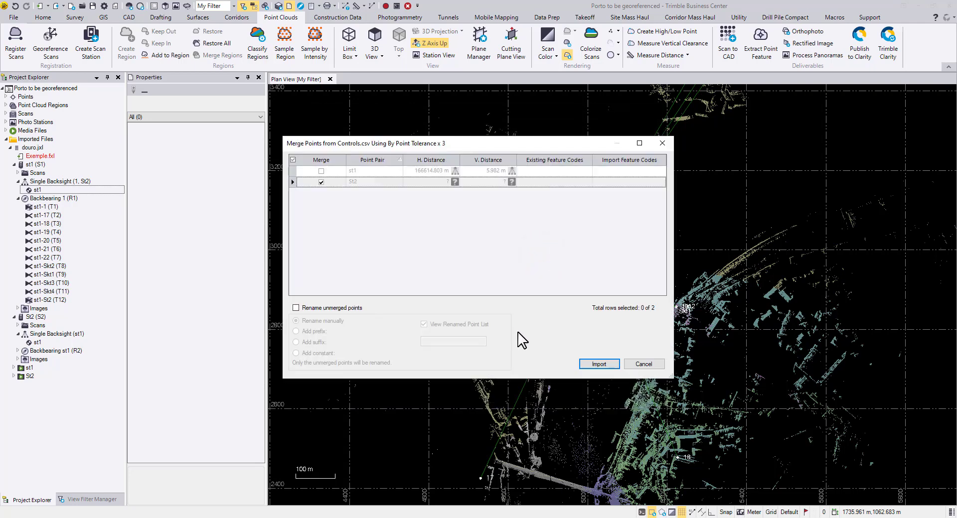
mouse_move(318, 152)
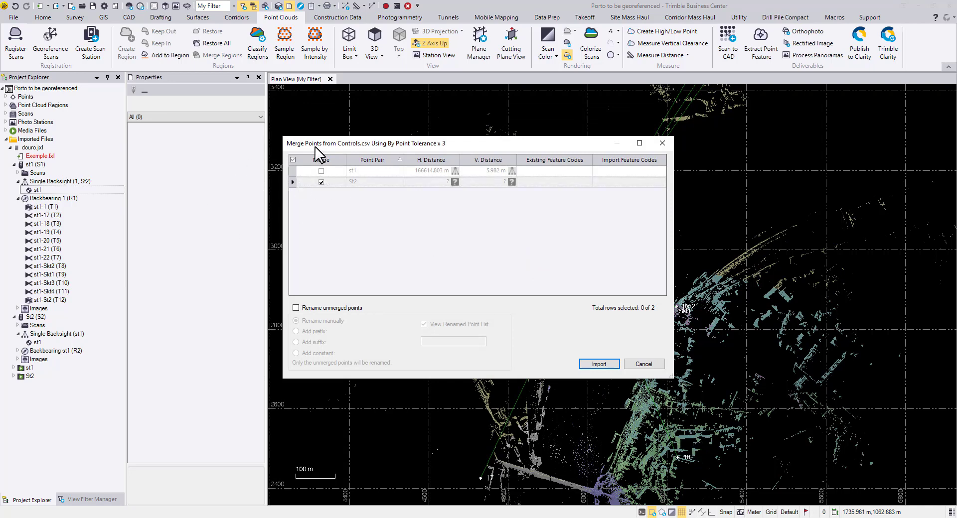
mouse_move(317, 154)
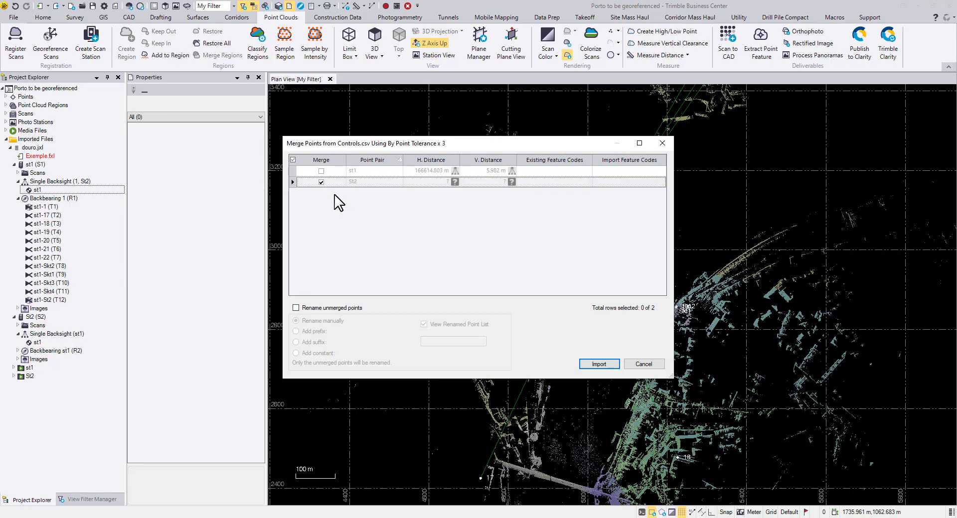
left_click(321, 182)
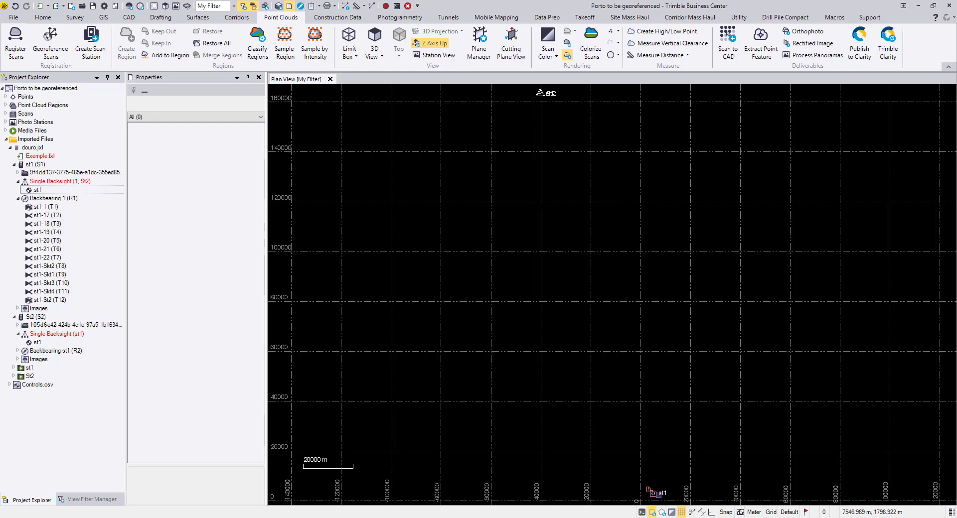
mouse_move(139, 285)
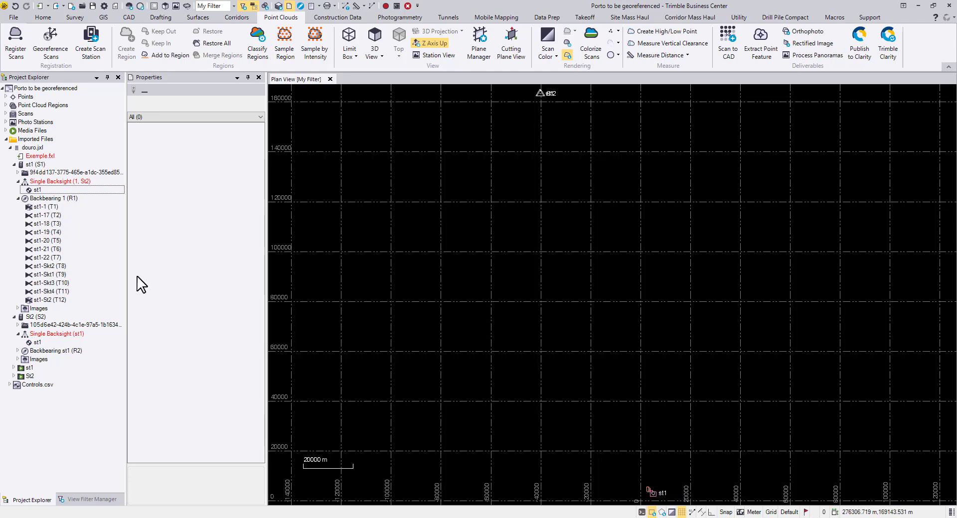
- Merge both st1 points with Survey > Merge Points, keeping the first as final point
left_click(5, 97)
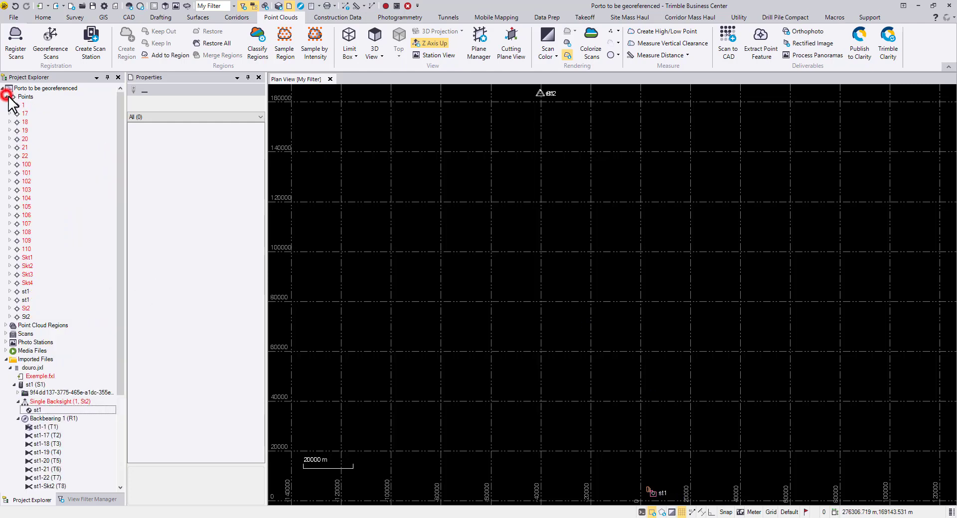
left_click(25, 299)
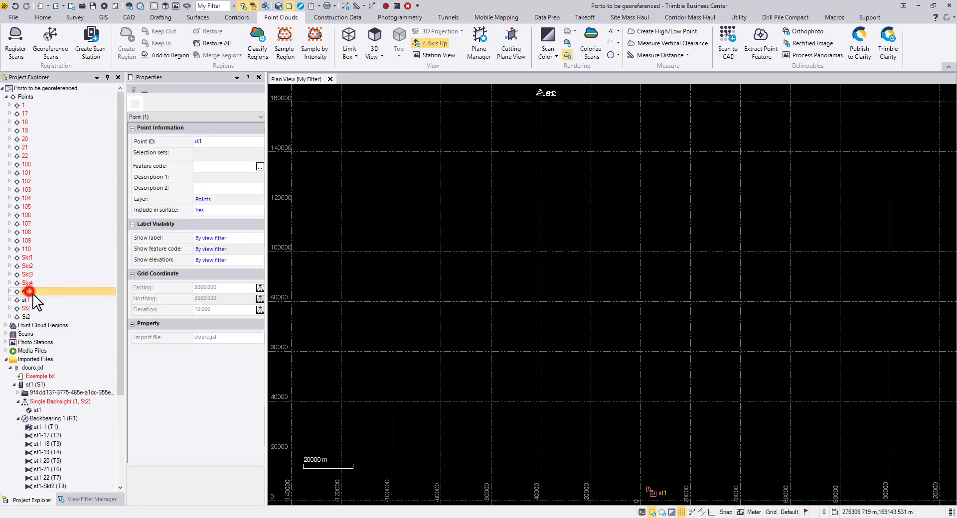
left_click(25, 291)
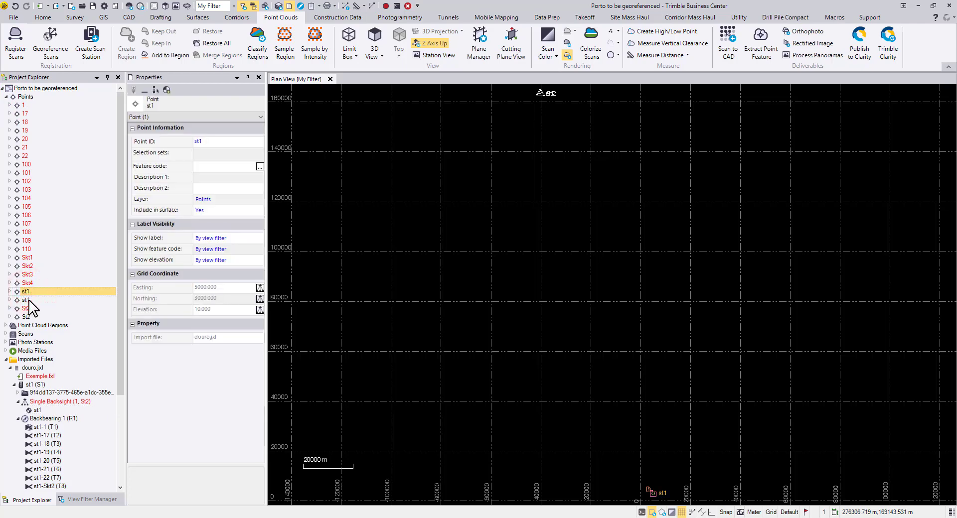
left_click(26, 300)
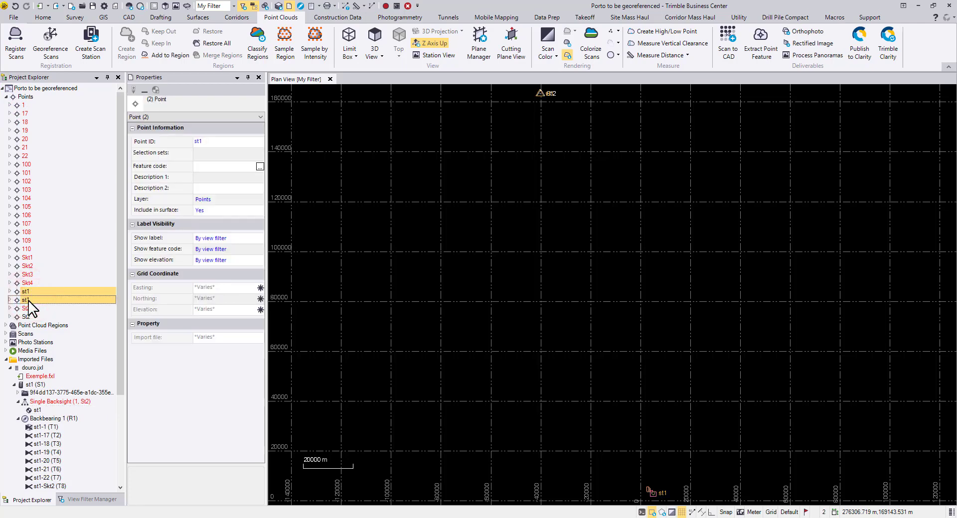
left_click(74, 17)
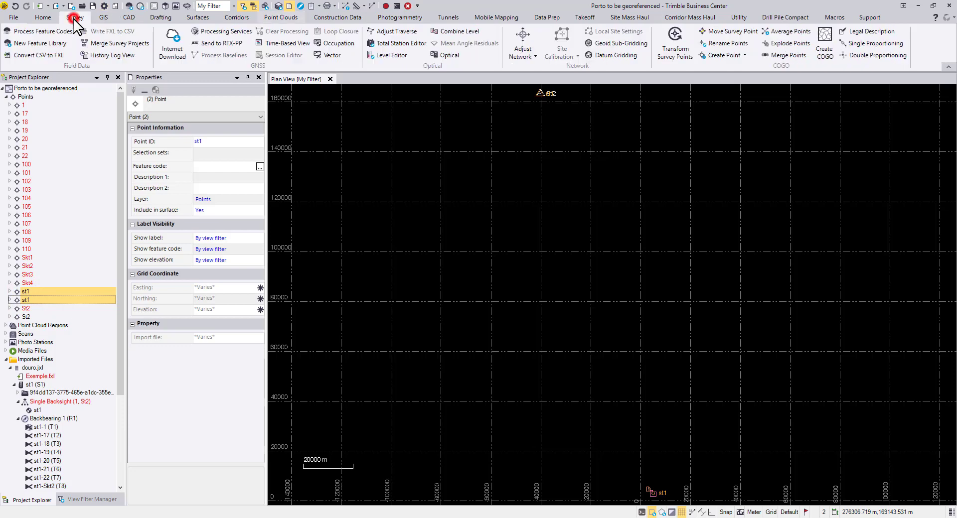
left_click(788, 55)
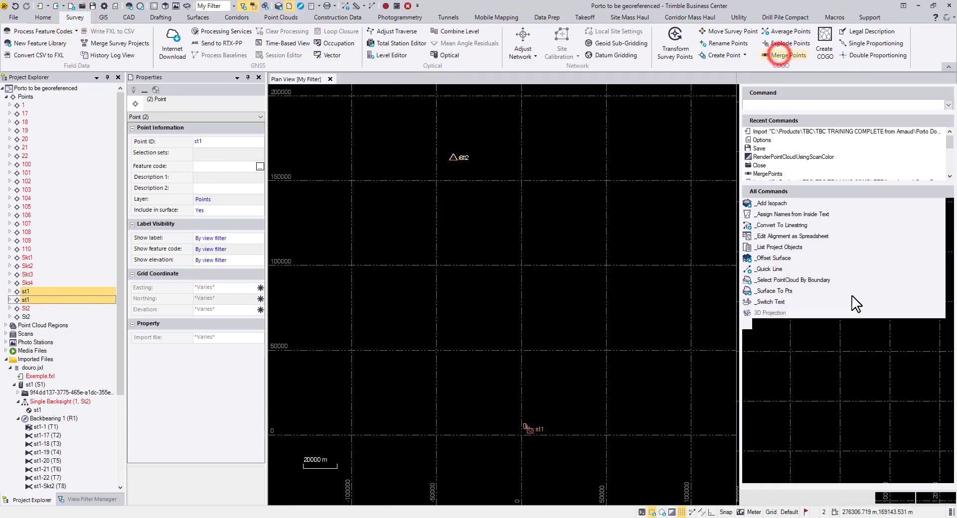
left_click(789, 54)
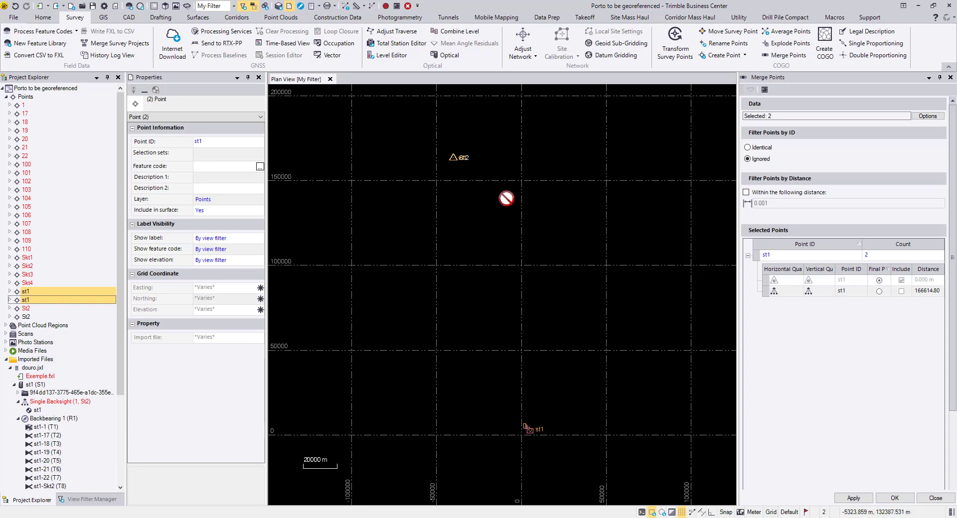
mouse_move(854, 317)
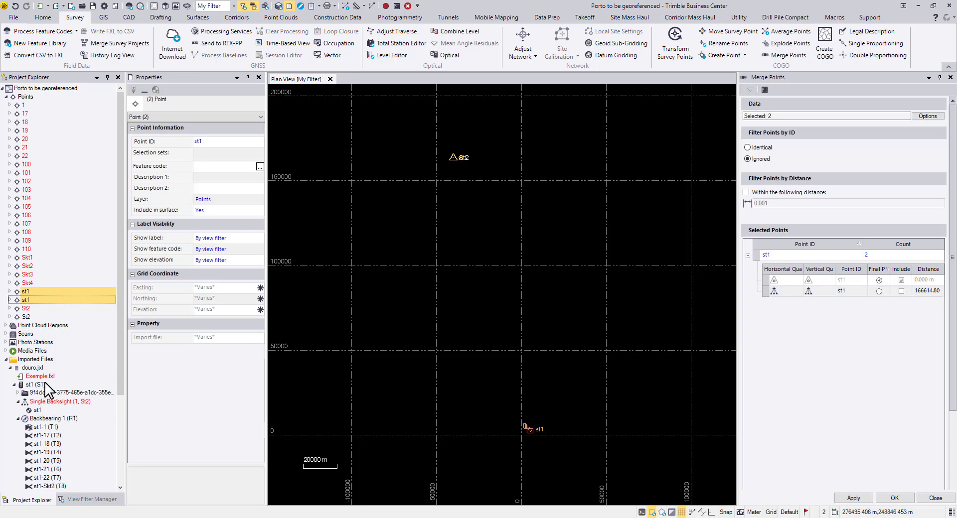
left_click(900, 291)
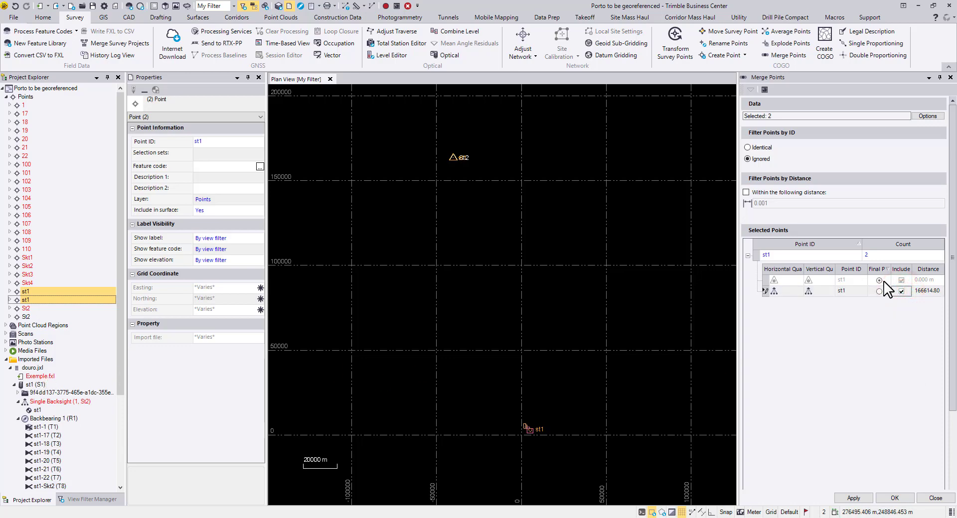
left_click(879, 280)
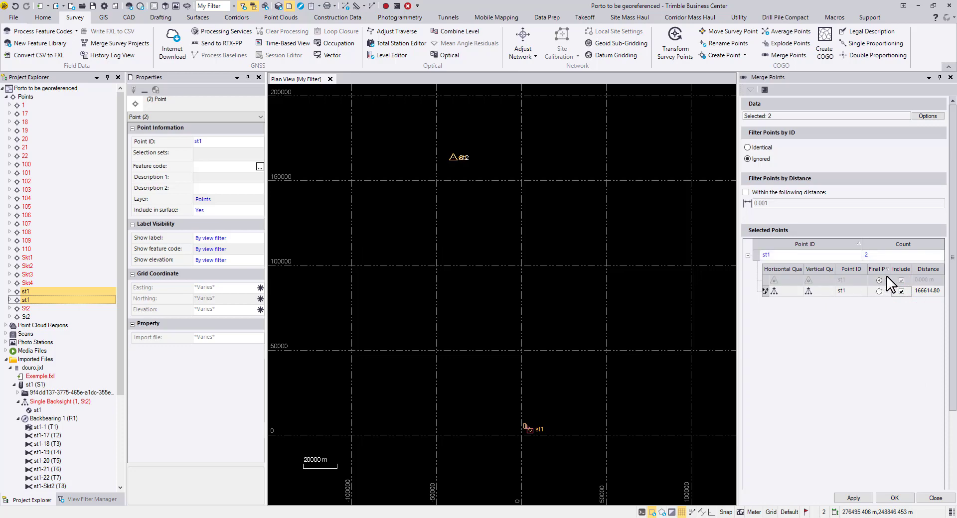
left_click(901, 291)
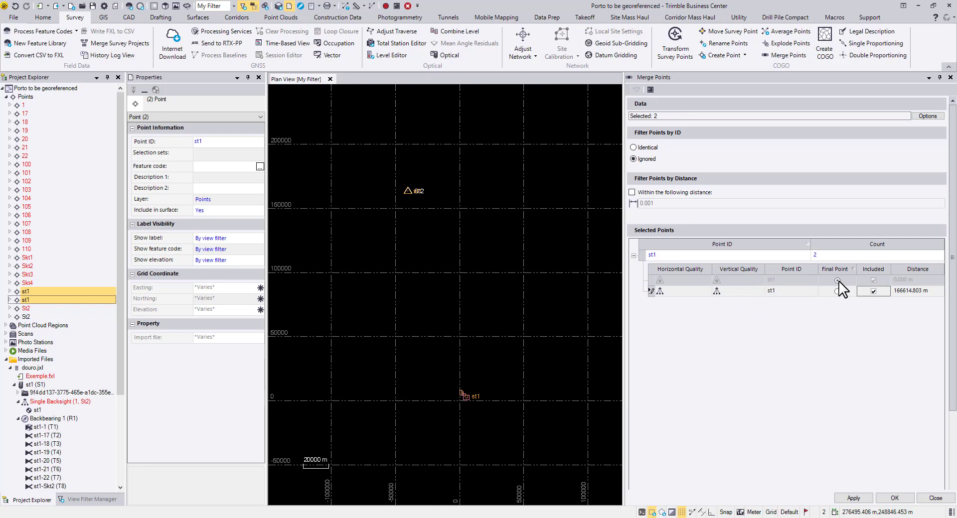
left_click(837, 280)
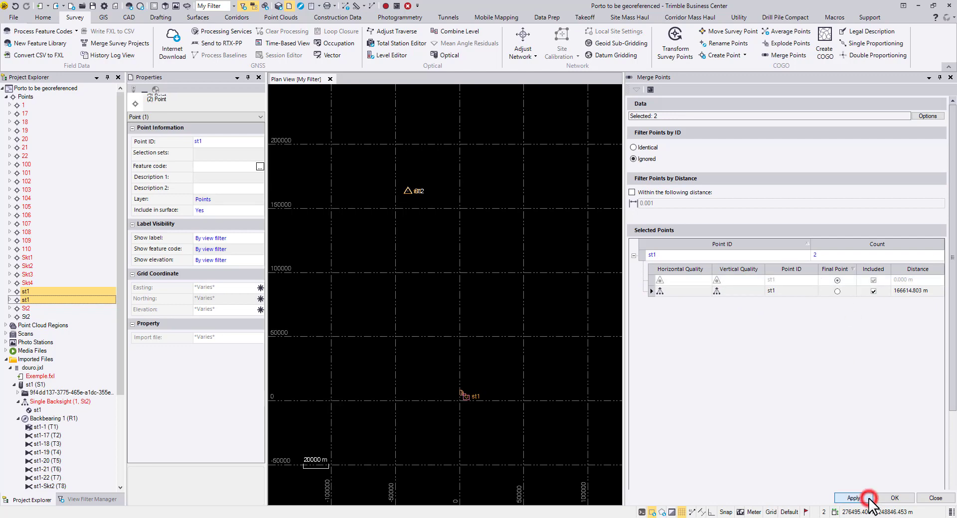
left_click(853, 497)
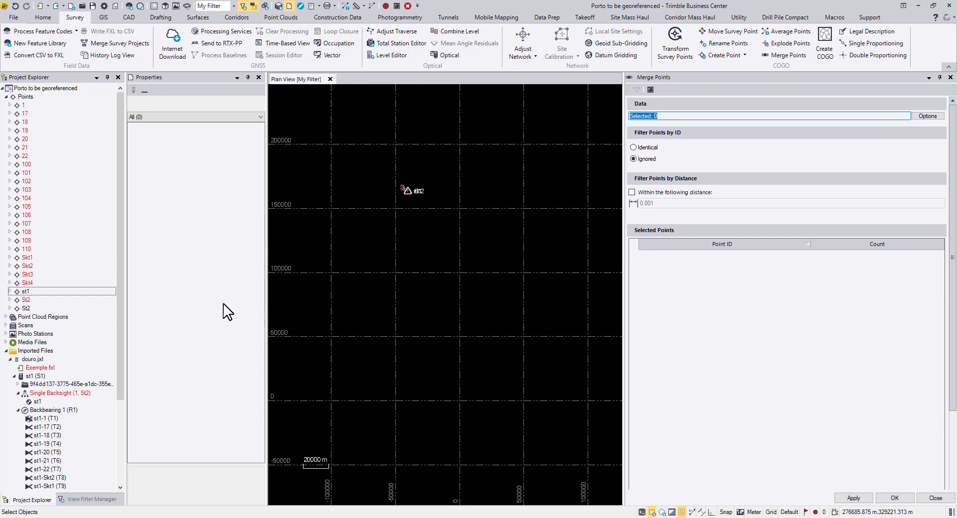
mouse_move(30, 310)
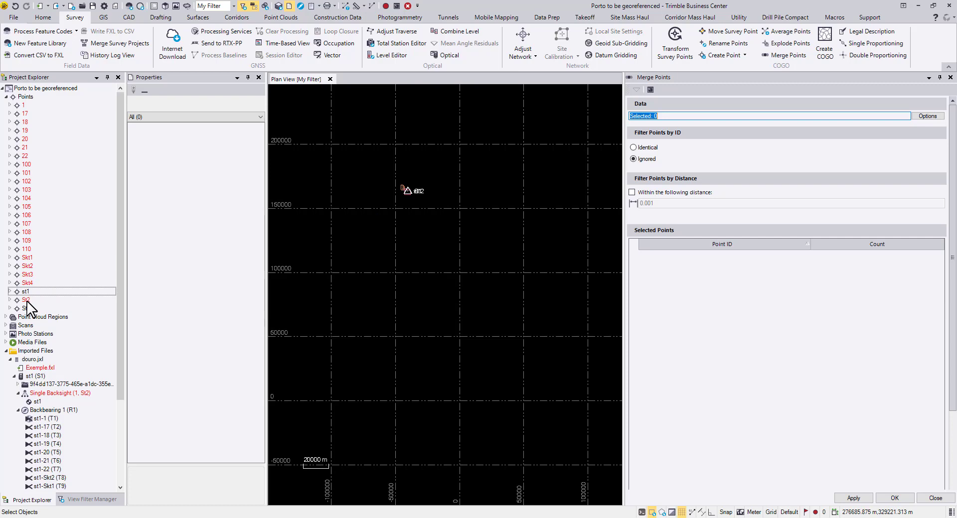
- Merge both St2 points, including the second and keeping the first as final point
left_click(25, 299)
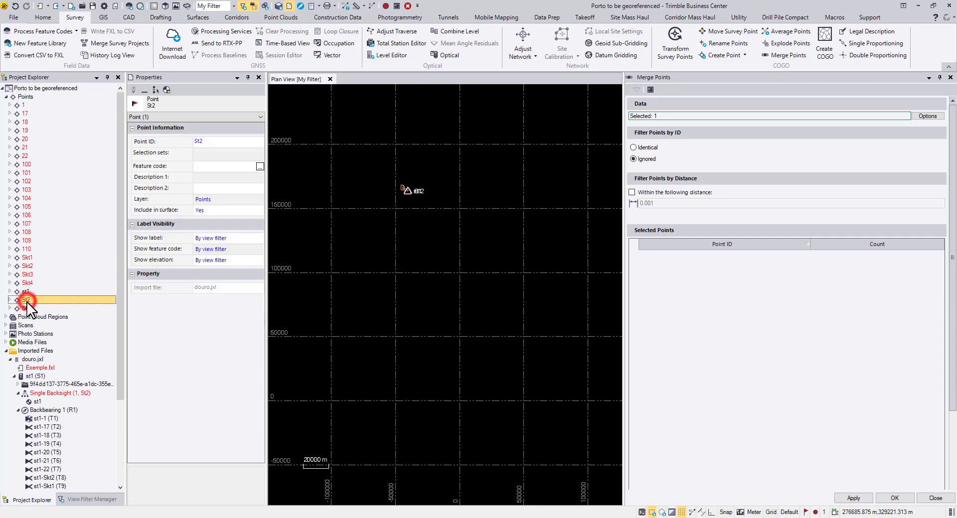
left_click(26, 307)
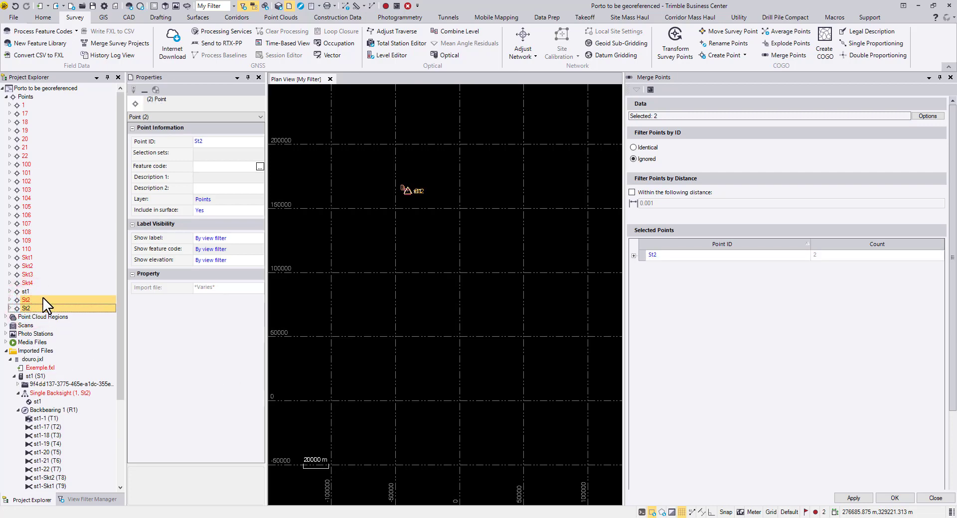
mouse_move(200, 307)
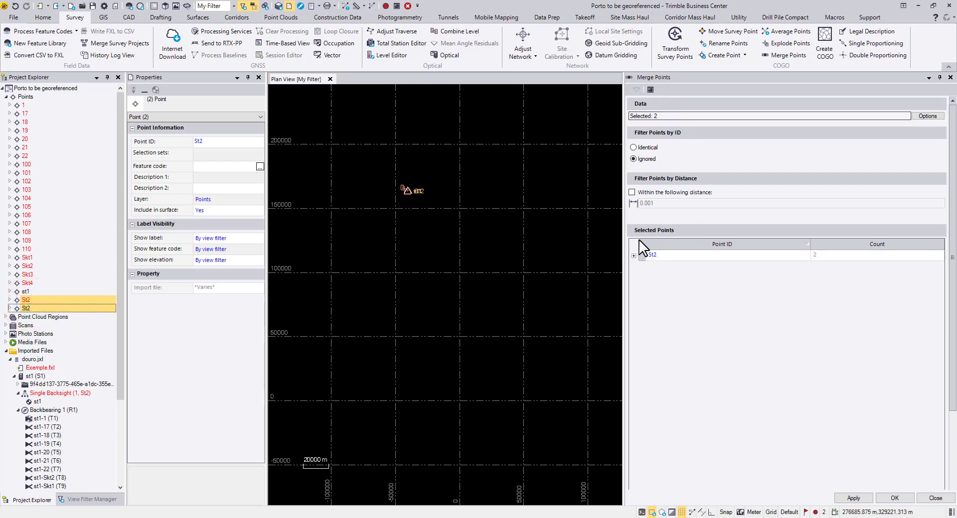
left_click(634, 255)
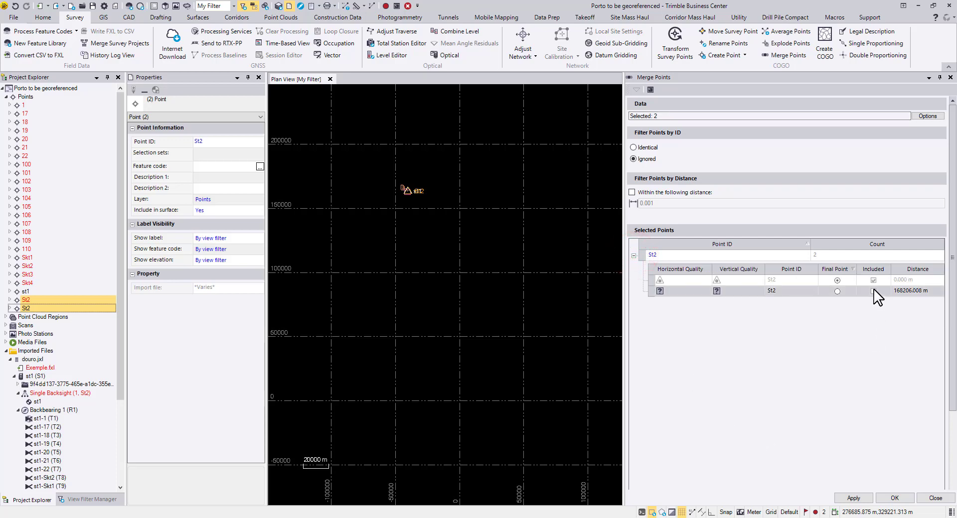
left_click(873, 291)
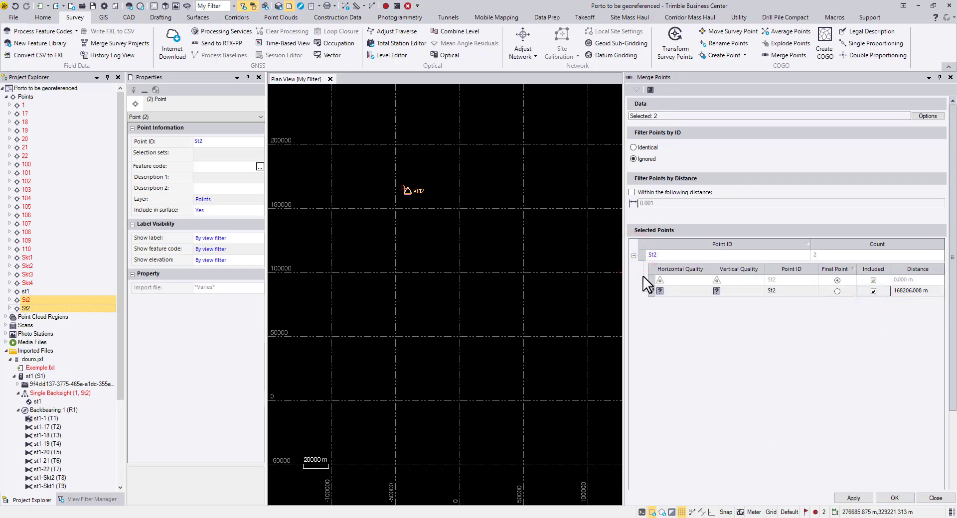
left_click(837, 279)
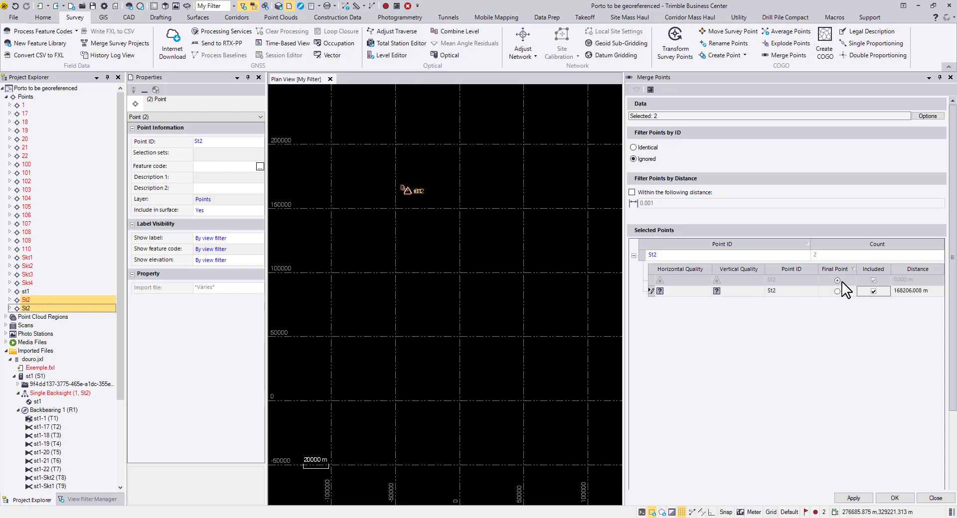
left_click(837, 280)
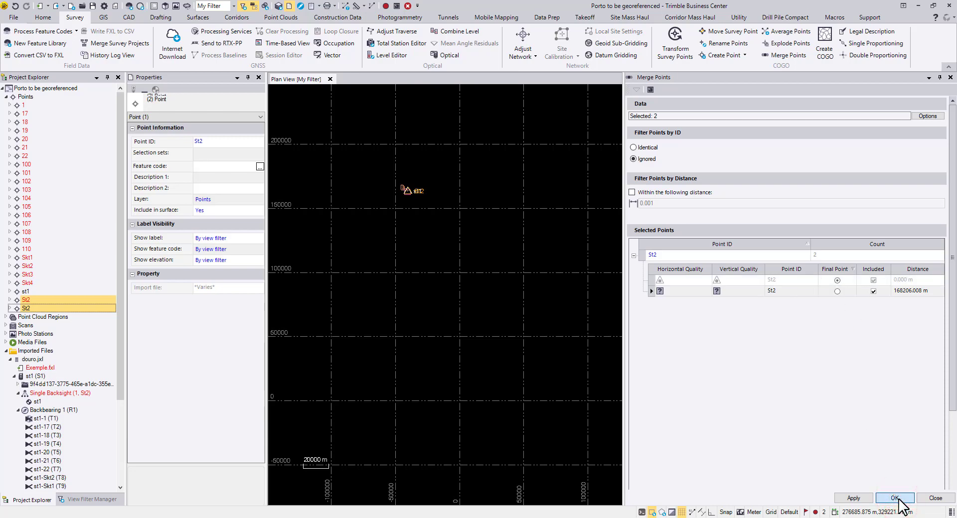
left_click(895, 497)
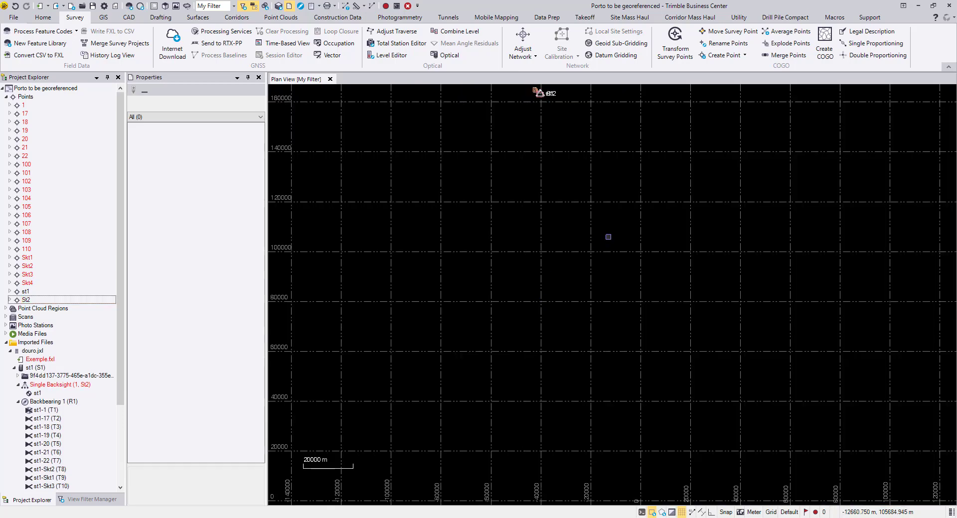
mouse_move(385, 6)
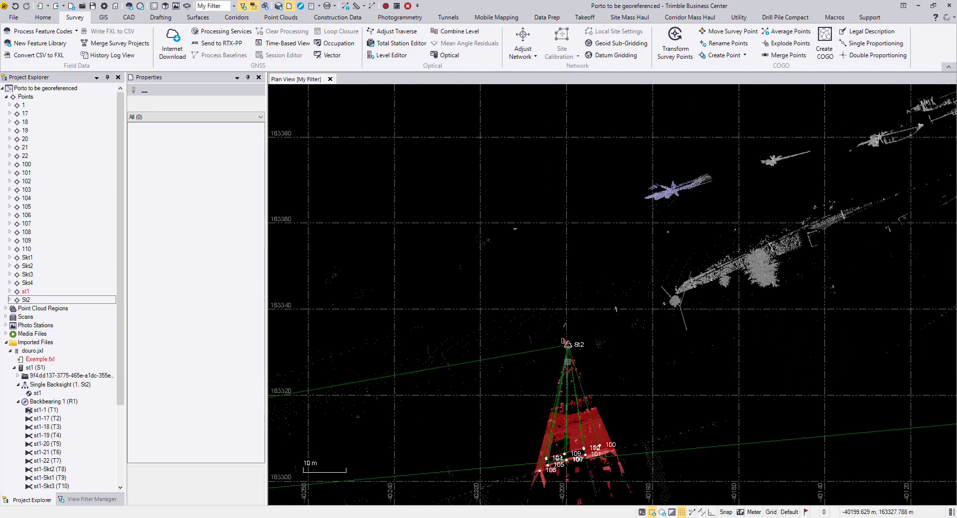
- Zoom the plan view in on the point clouds around St2
scroll("down", 3)
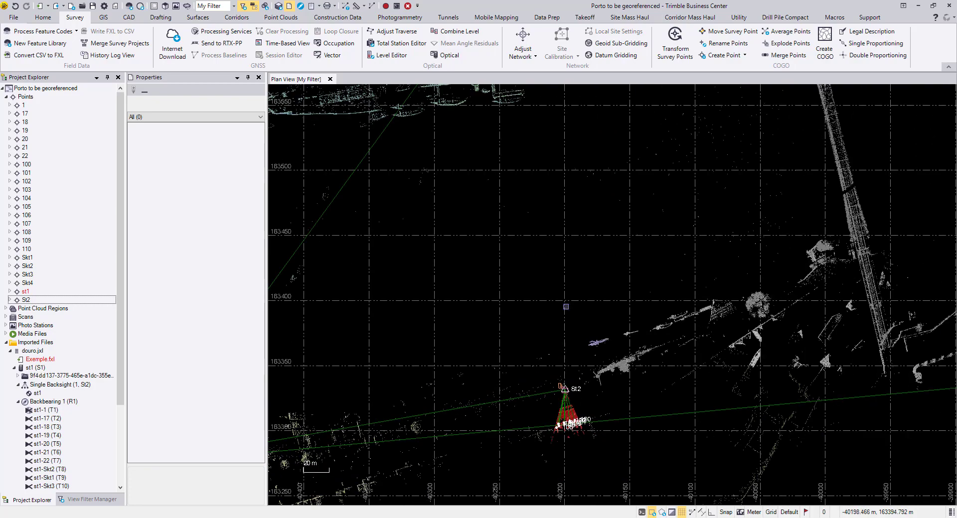
scroll("down", 3)
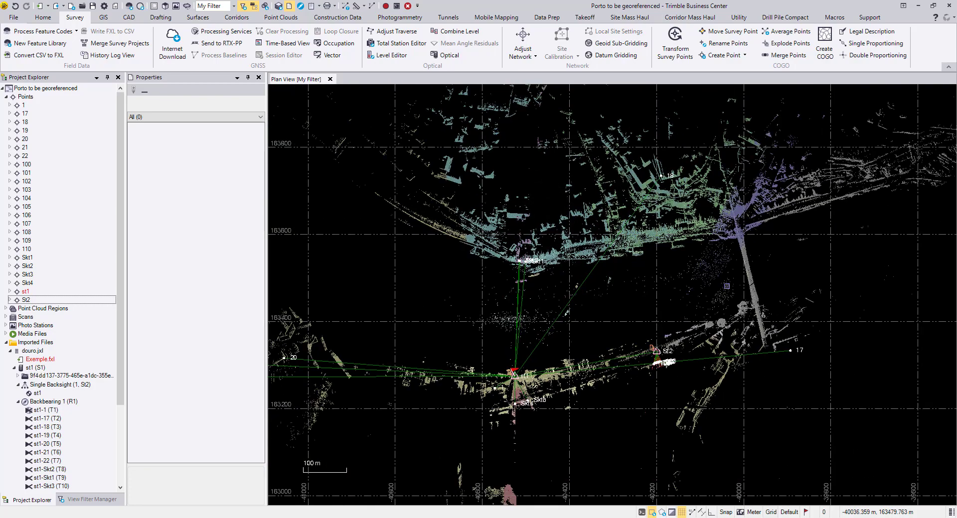